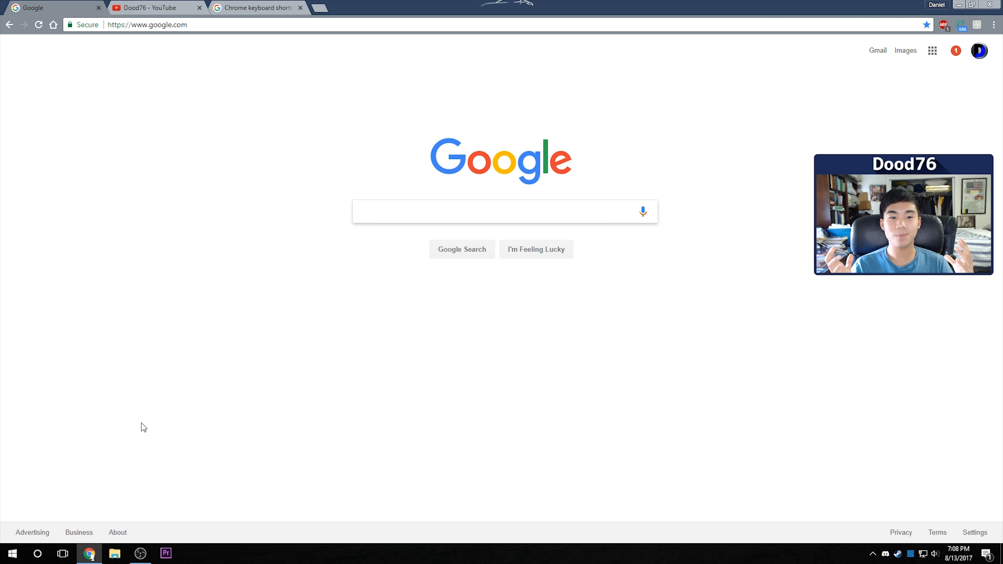
# Open a fourth tab, enter 'hell' in the address bar, and load the Google homepage.
pyautogui.click(256, 8)
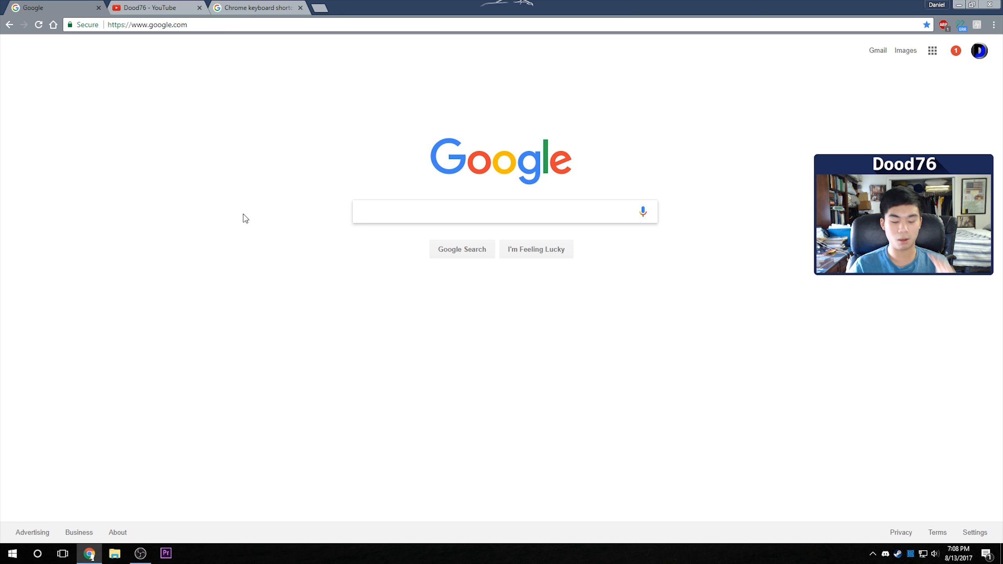
pyautogui.press('Ctrl+t')
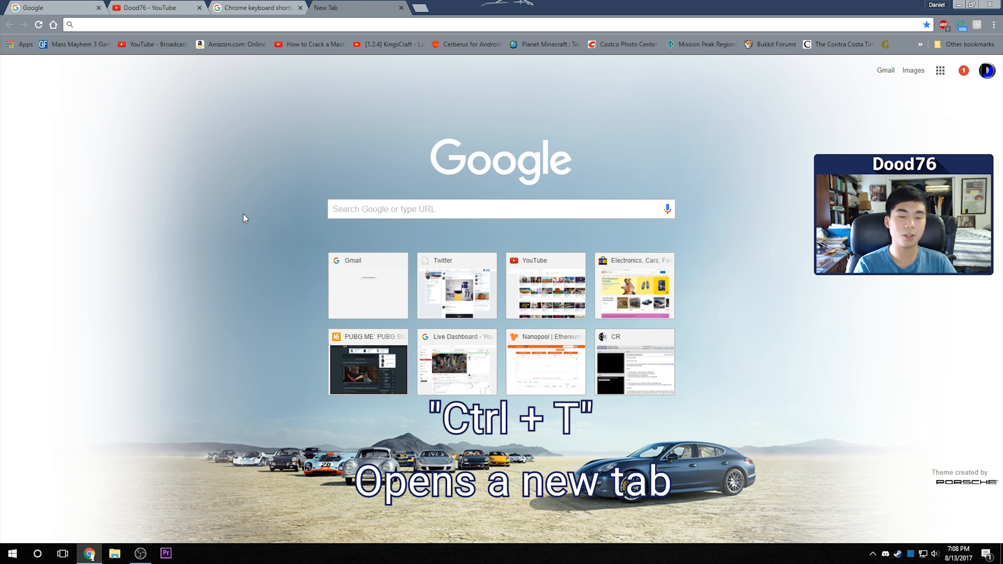
pyautogui.write('hell')
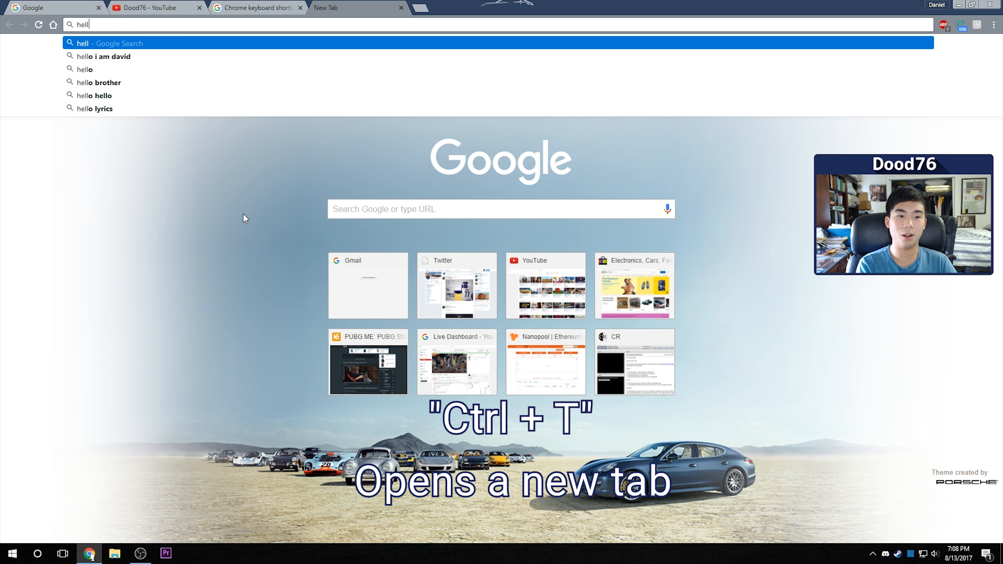
pyautogui.press('Return')
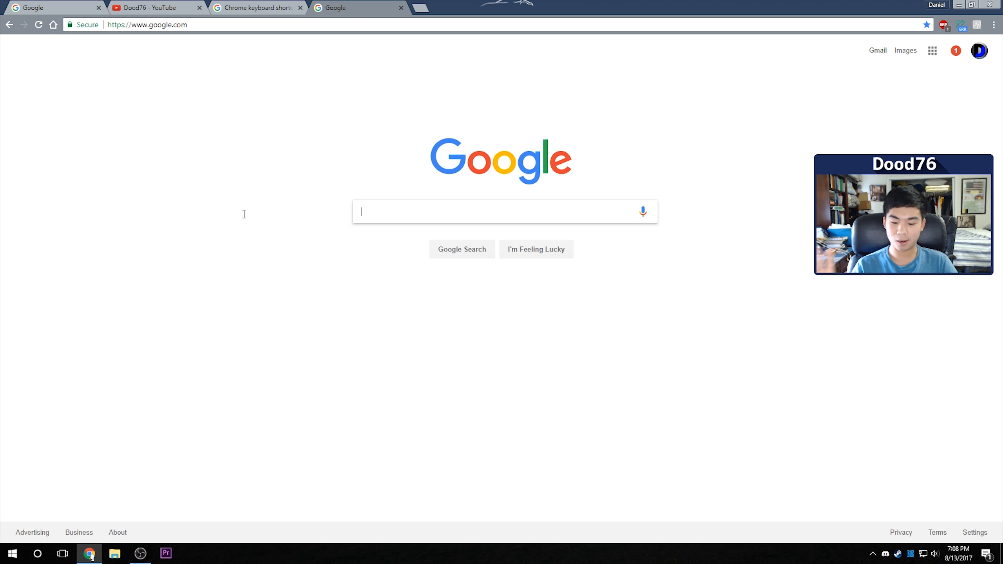
# Close the extra fourth tab, then cycle forward and backward through the remaining tabs.
pyautogui.press('ctrl+w')
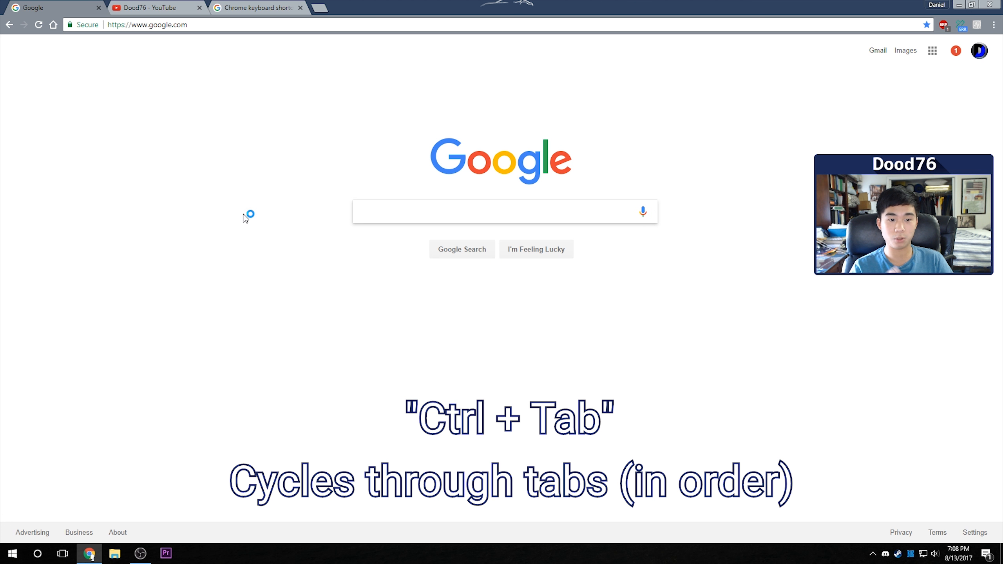
pyautogui.press('Ctrl+Tab')
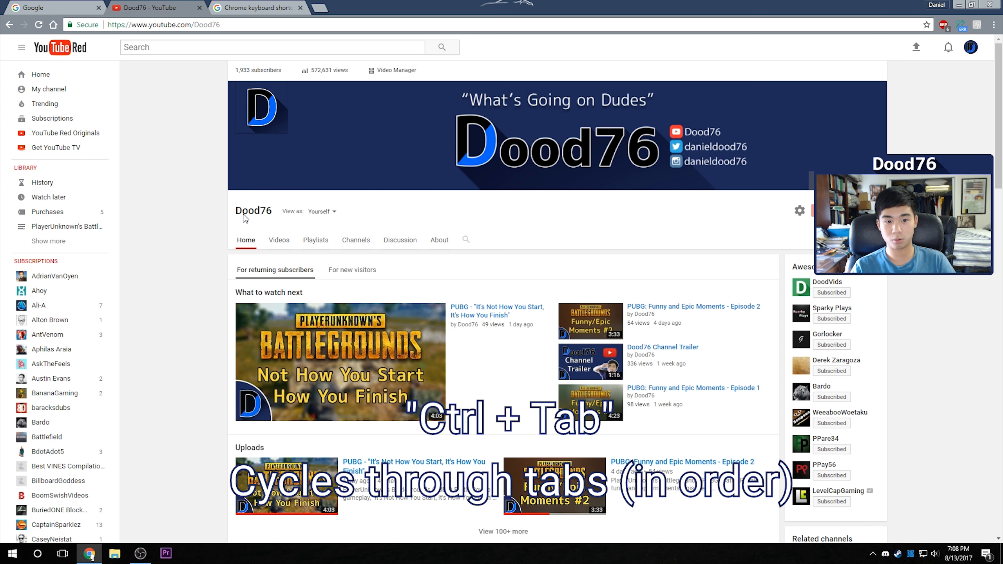
pyautogui.press('ctrl+Tab')
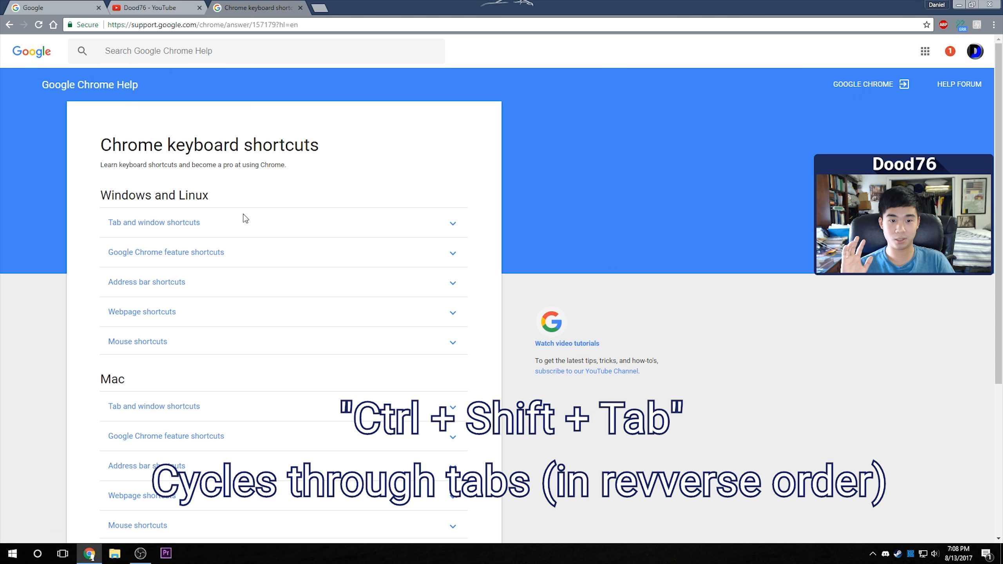
pyautogui.press('ctrl+shift+tab')
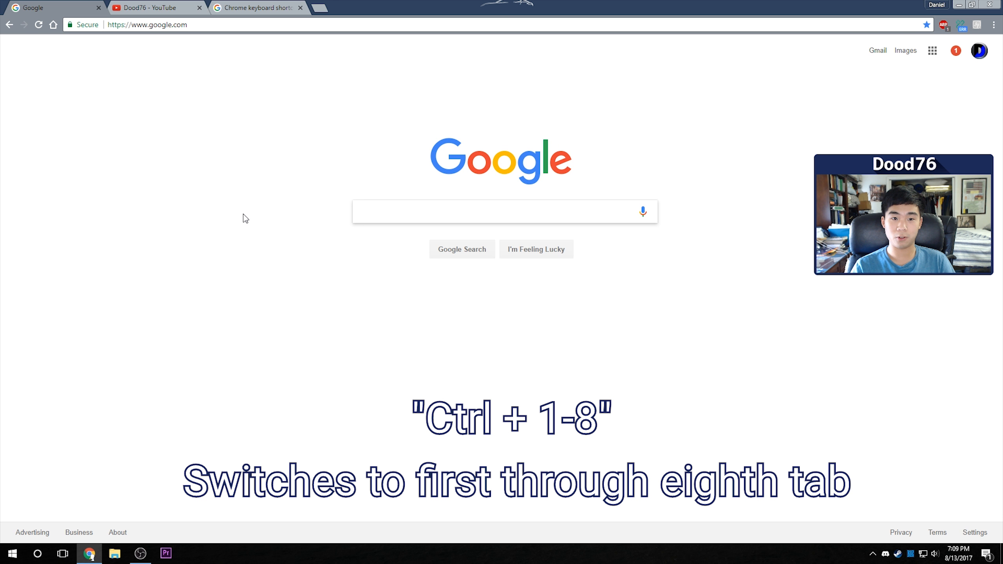
# Jump directly between tabs with Ctrl+2, Ctrl+1 and Ctrl+9.
pyautogui.press('ctrl+2')
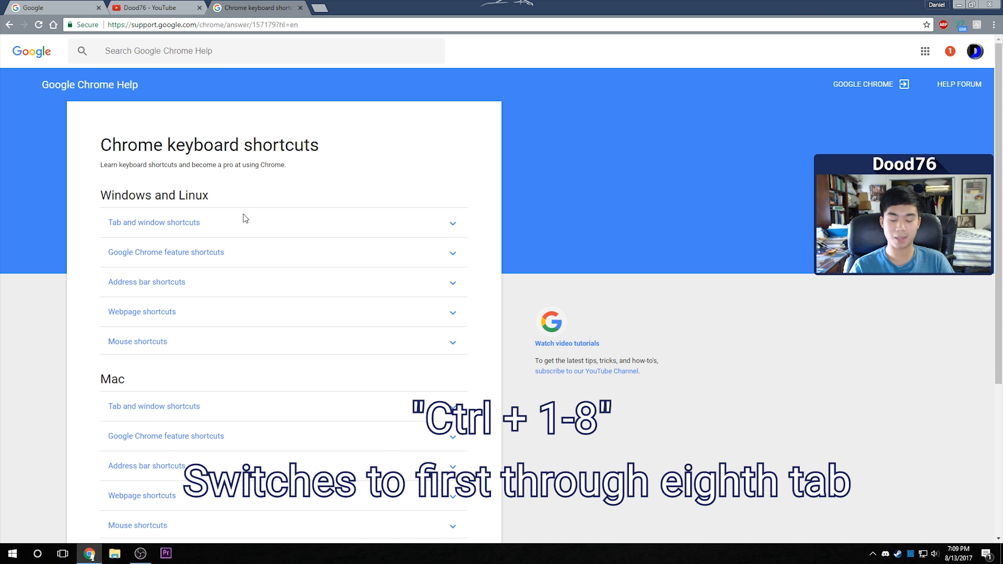
pyautogui.press('ctrl+1')
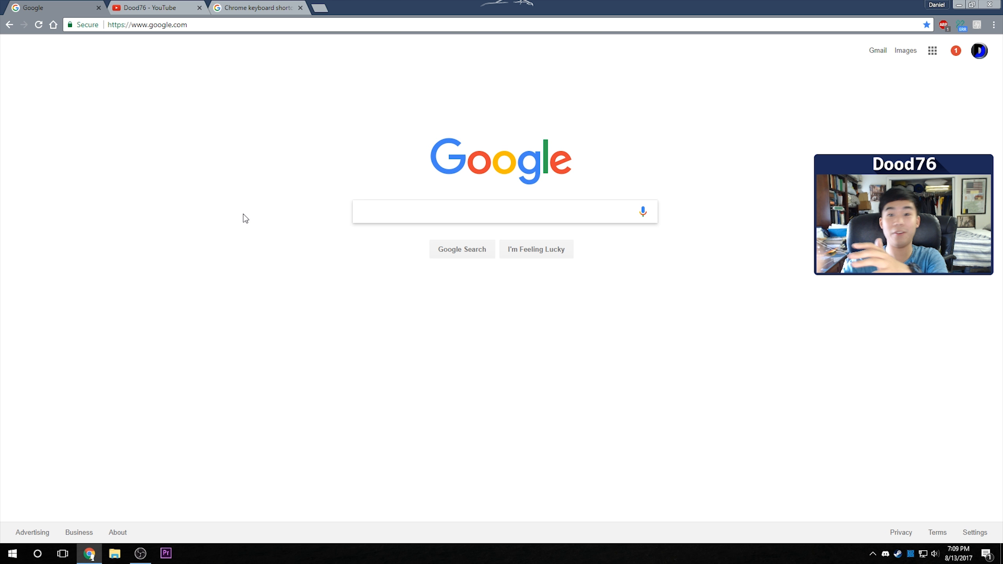
pyautogui.press('ctrl+9')
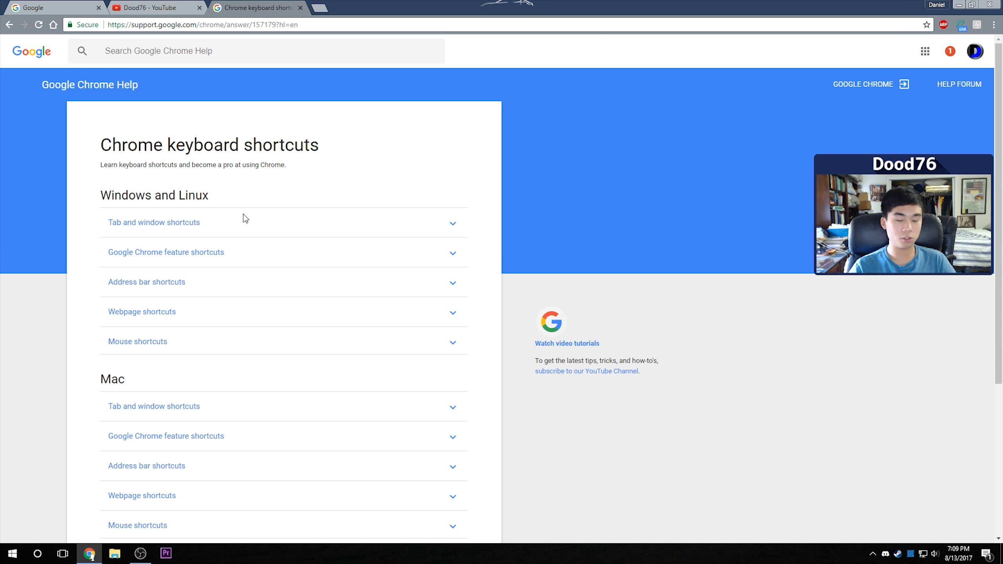
# Type 'dfk' into the help page's address, then reload the shortcuts page from the top.
pyautogui.scroll(-3)
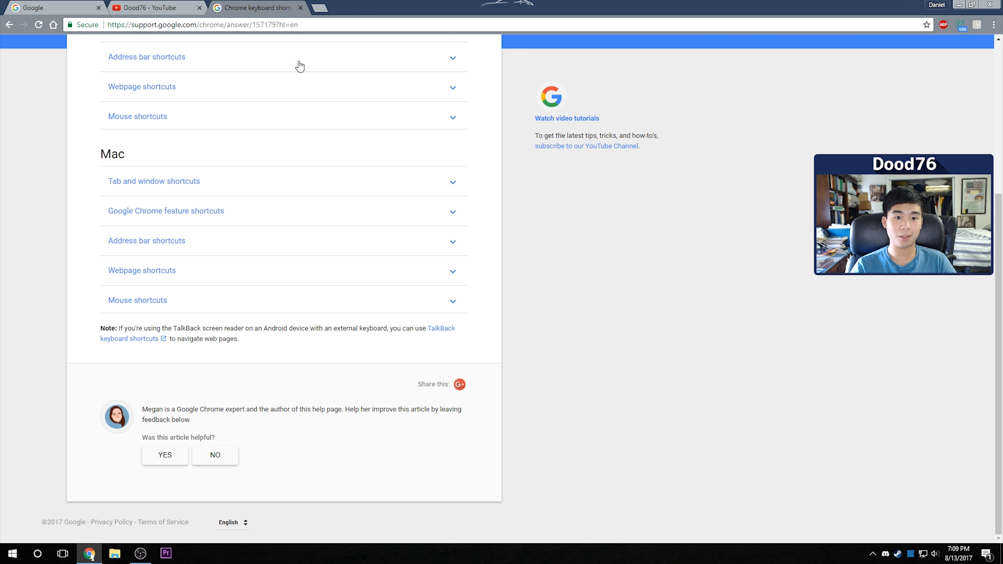
pyautogui.moveTo(273, 81)
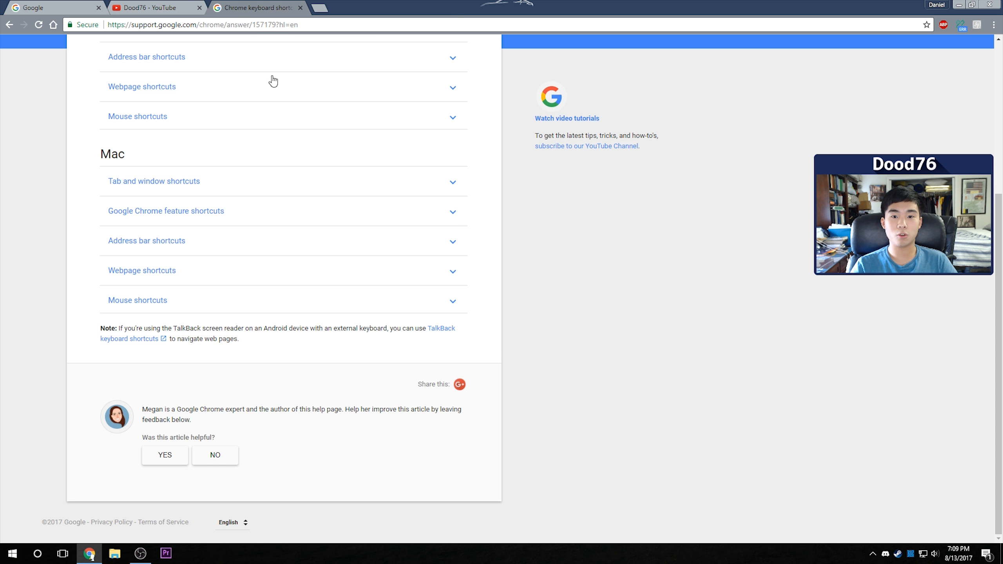
pyautogui.moveTo(698, 238)
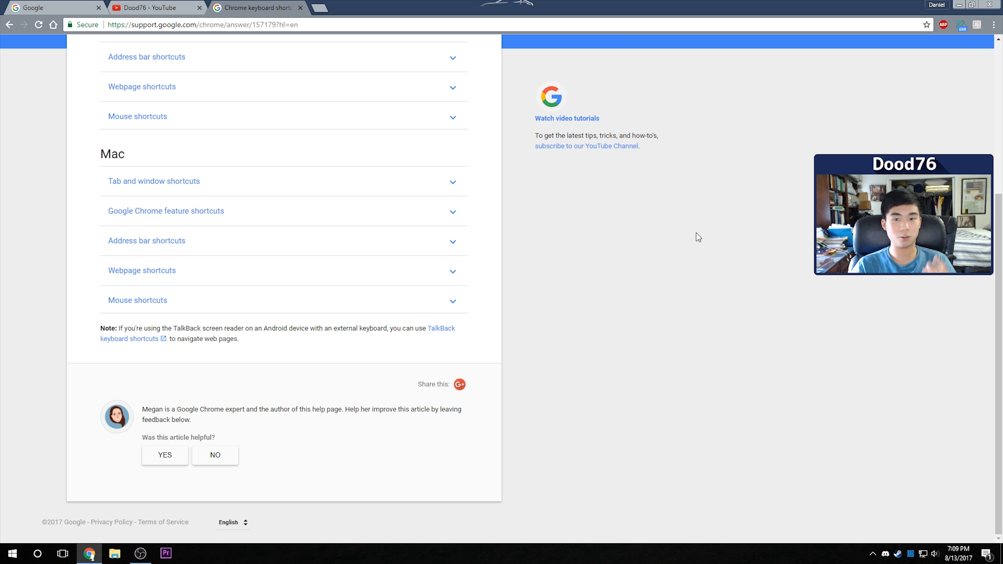
pyautogui.press('ctrl+l')
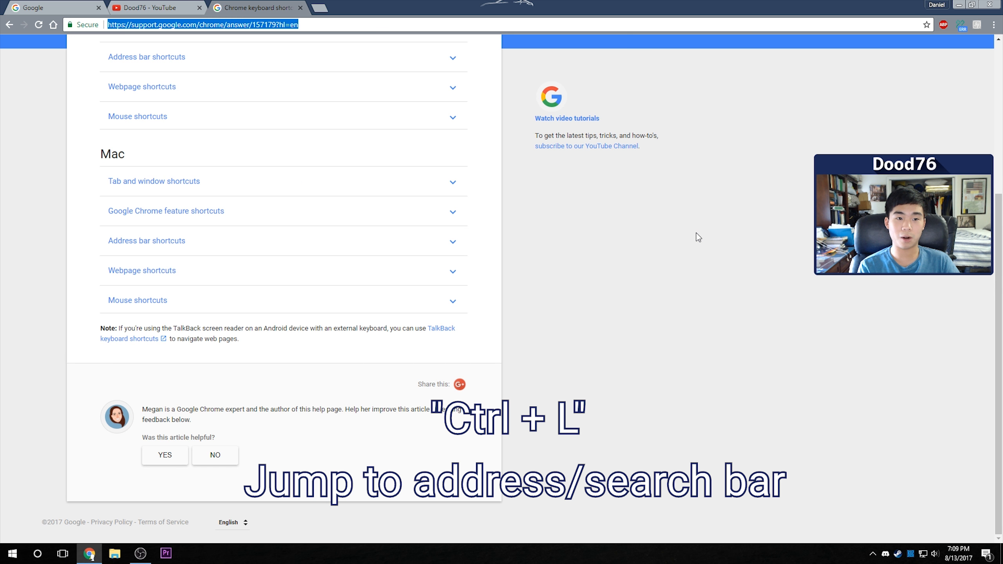
pyautogui.write('dfk')
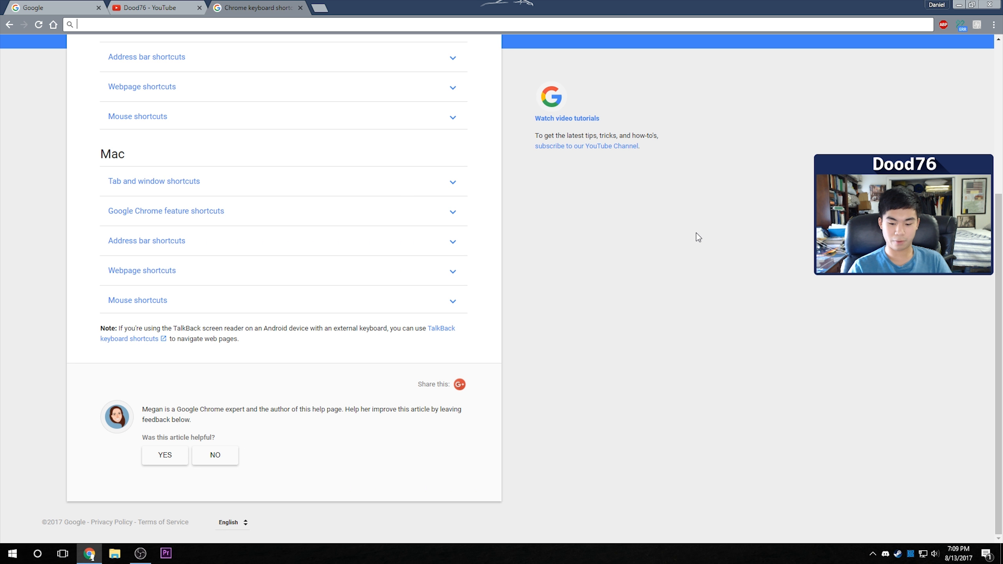
pyautogui.scroll(3)
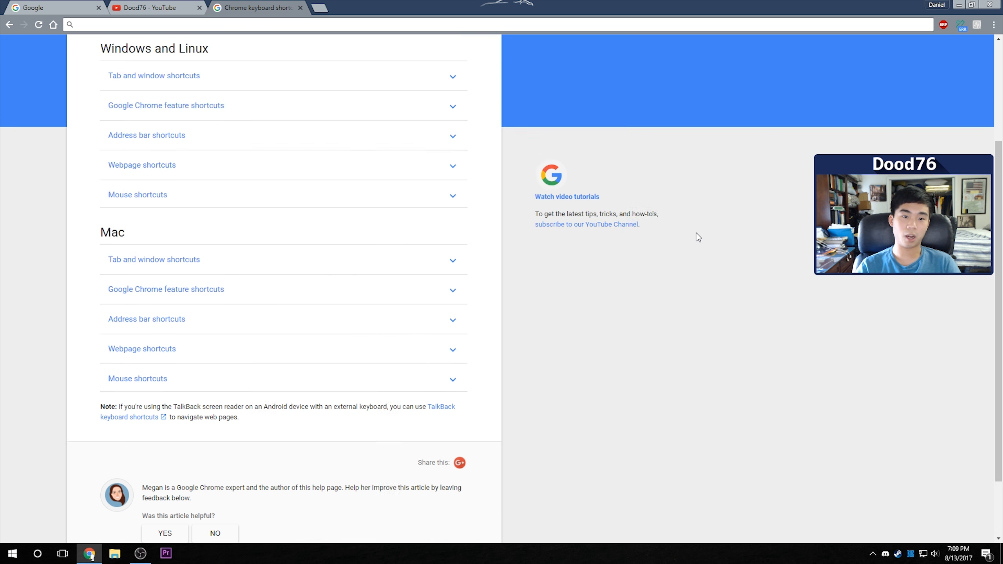
pyautogui.press('F5')
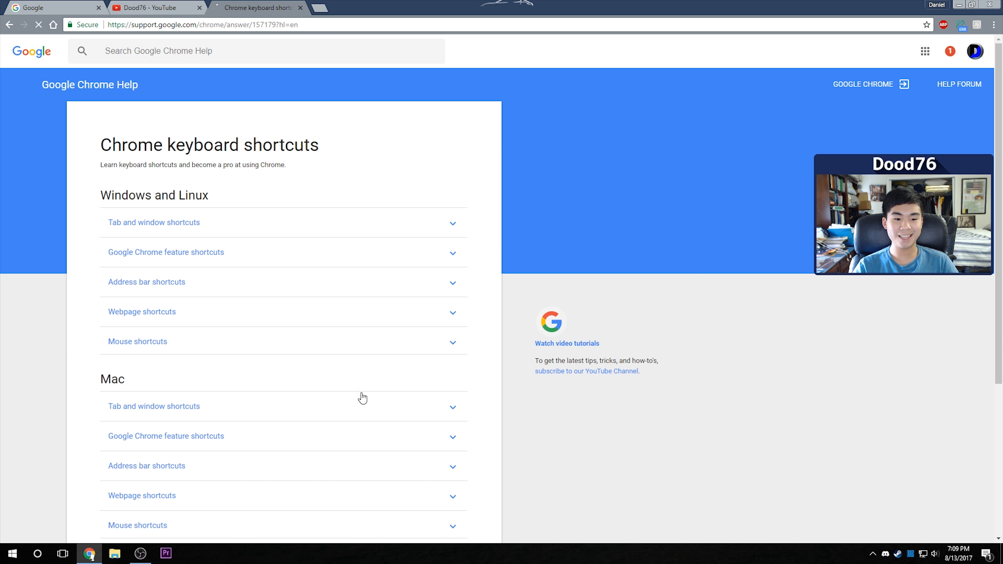
pyautogui.scroll(-3)
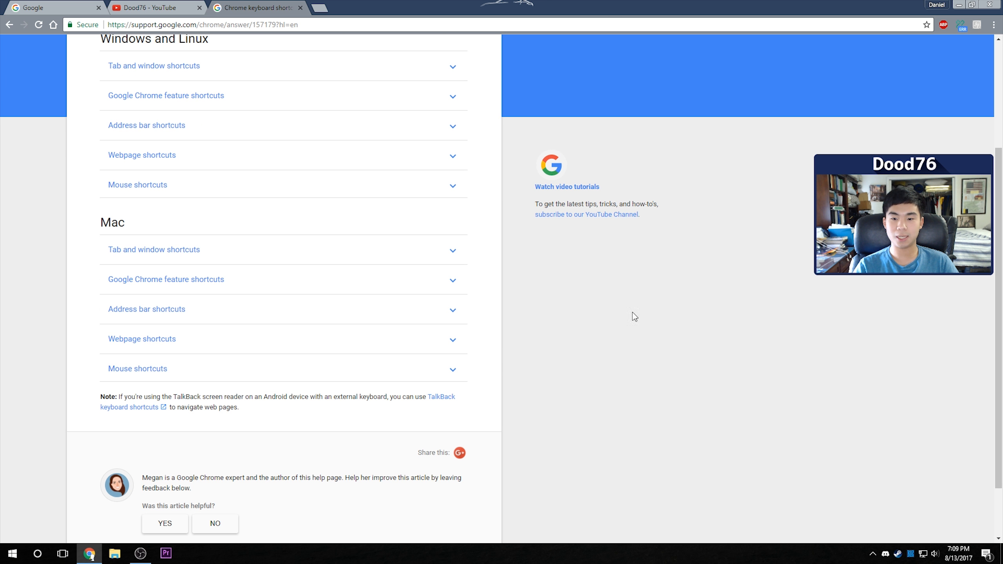
pyautogui.scroll(3)
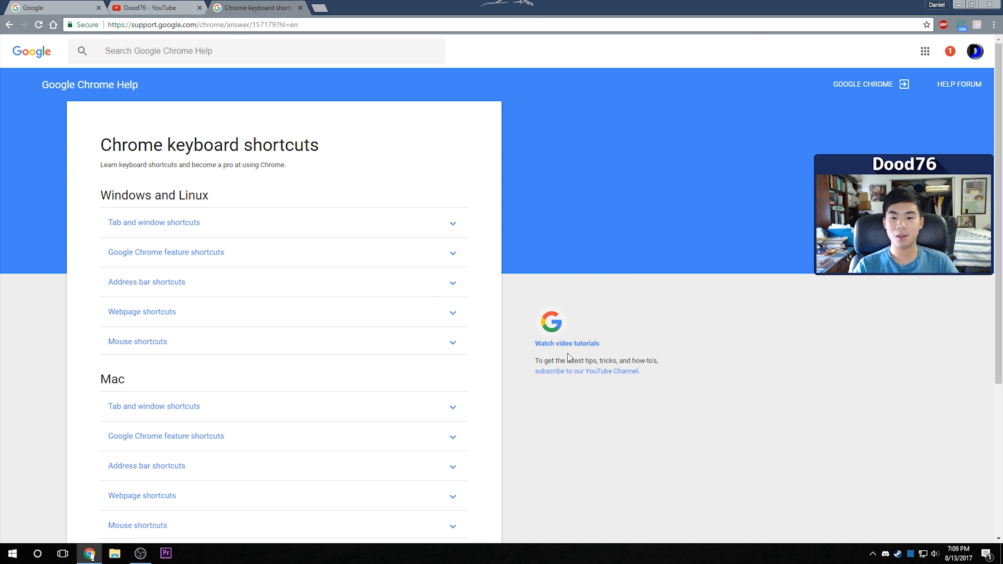
pyautogui.moveTo(697, 269)
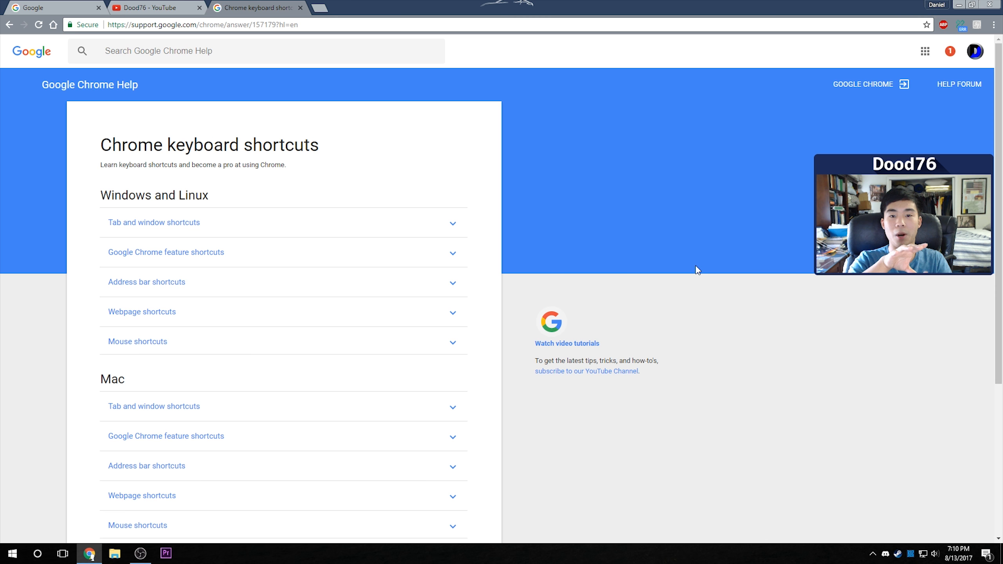
pyautogui.moveTo(571, 352)
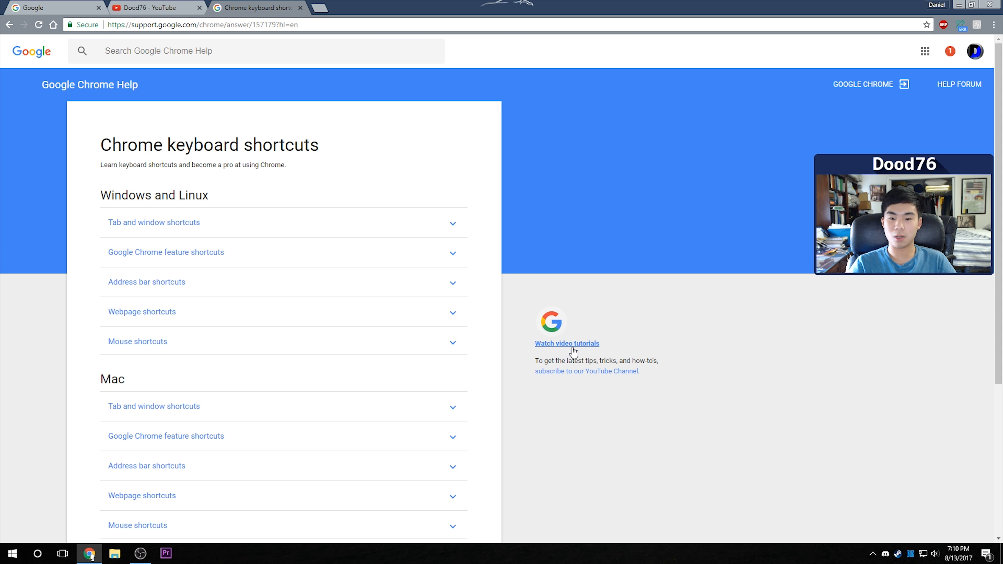
pyautogui.middleClick(567, 344)
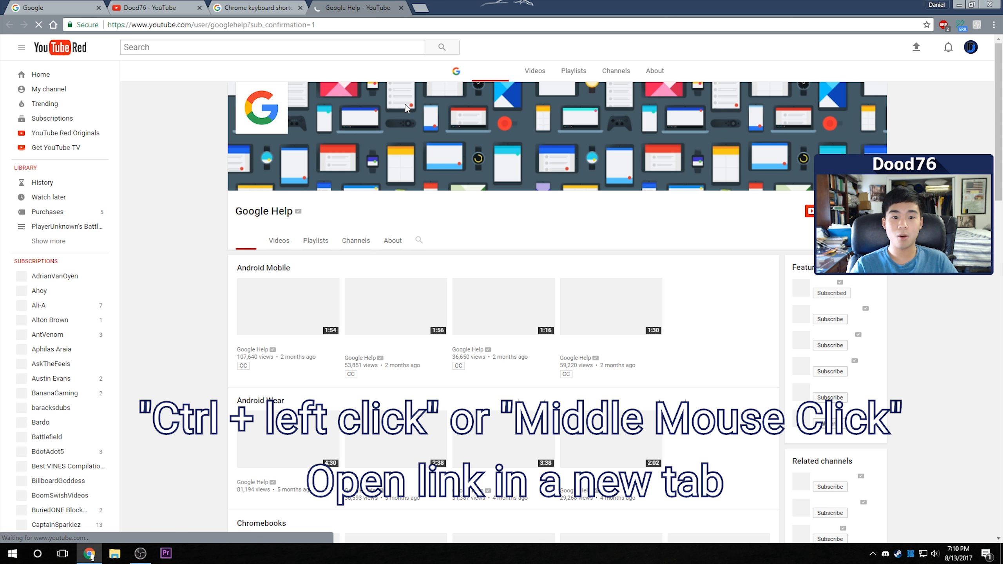
pyautogui.click(256, 8)
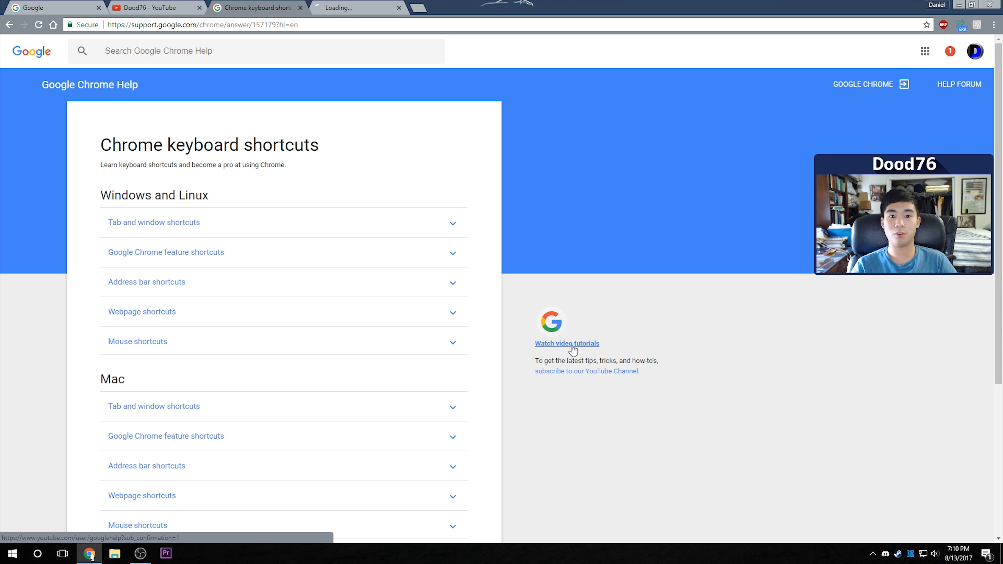
pyautogui.click(566, 344)
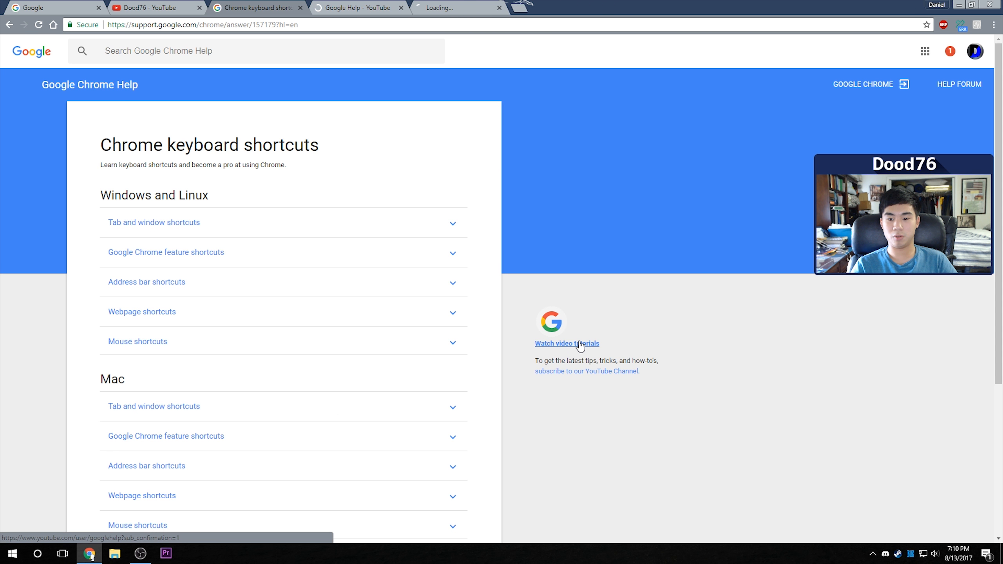
pyautogui.click(567, 344)
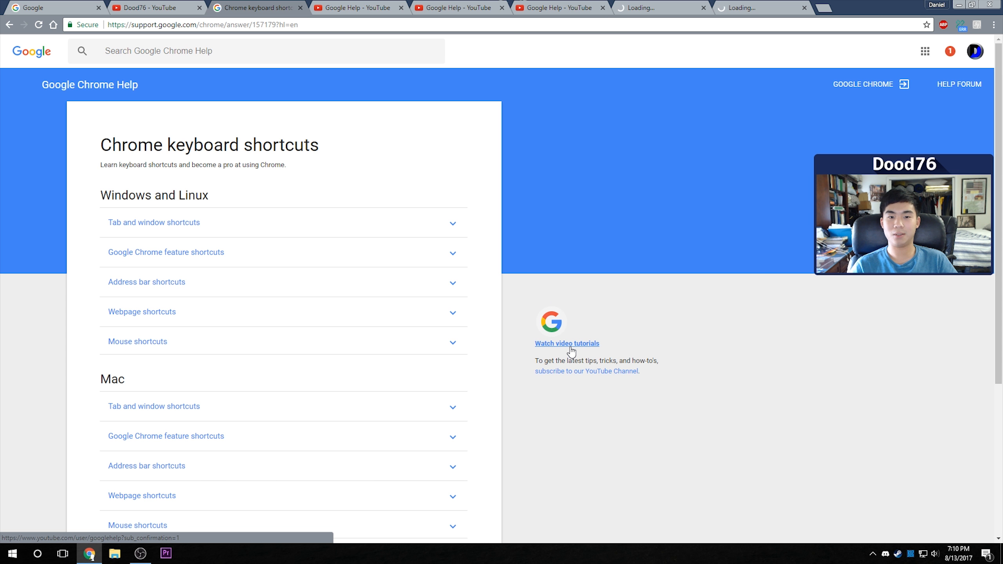
pyautogui.click(586, 372)
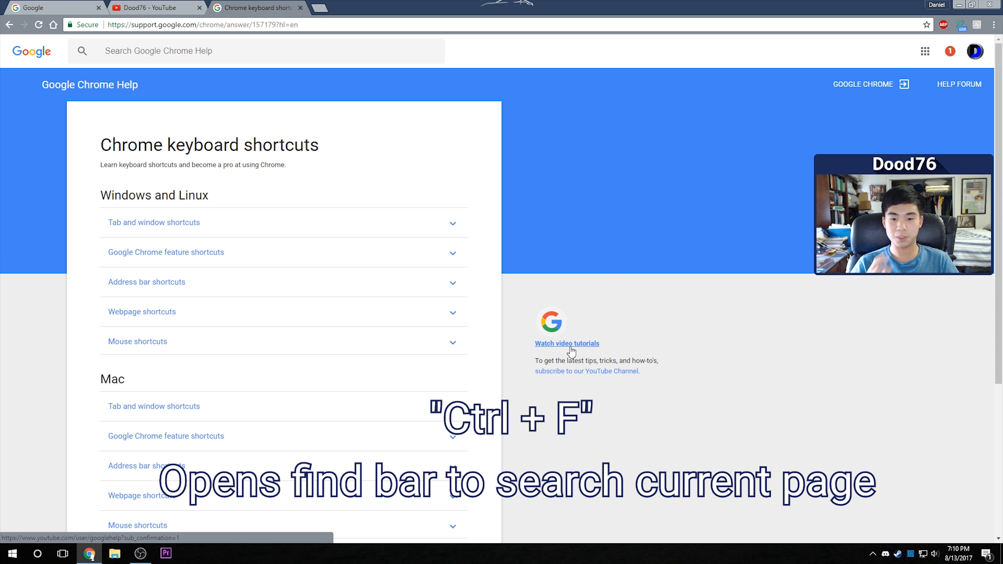
# Search the page for 'tab', step to the next and previous match, then close the find bar.
pyautogui.press('ctrl+f')
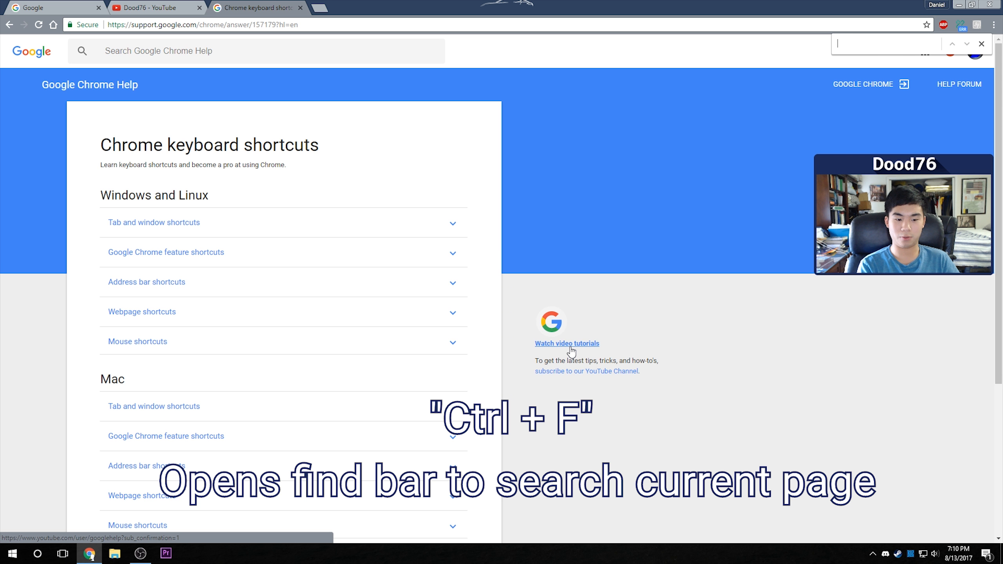
pyautogui.write('tab')
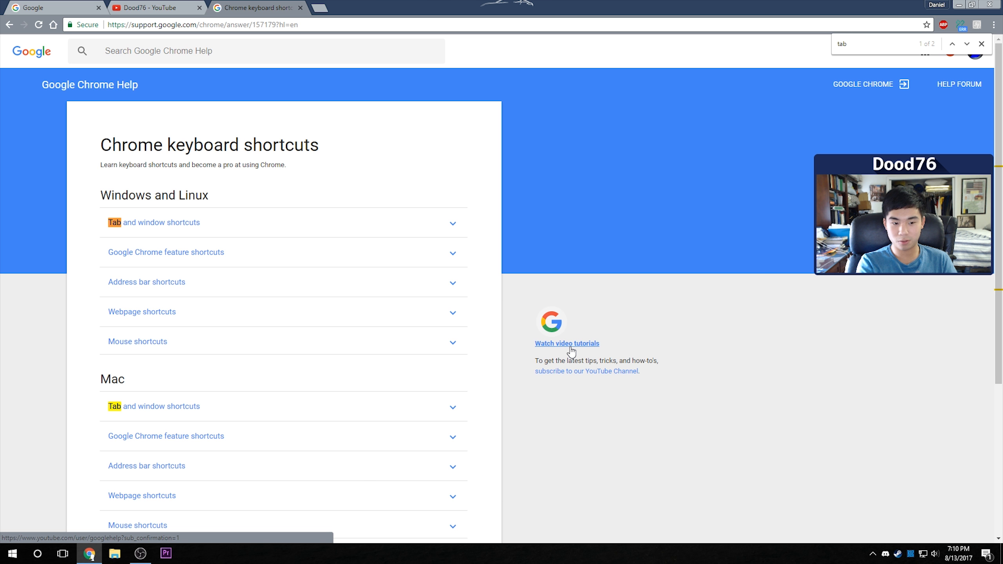
pyautogui.click(951, 44)
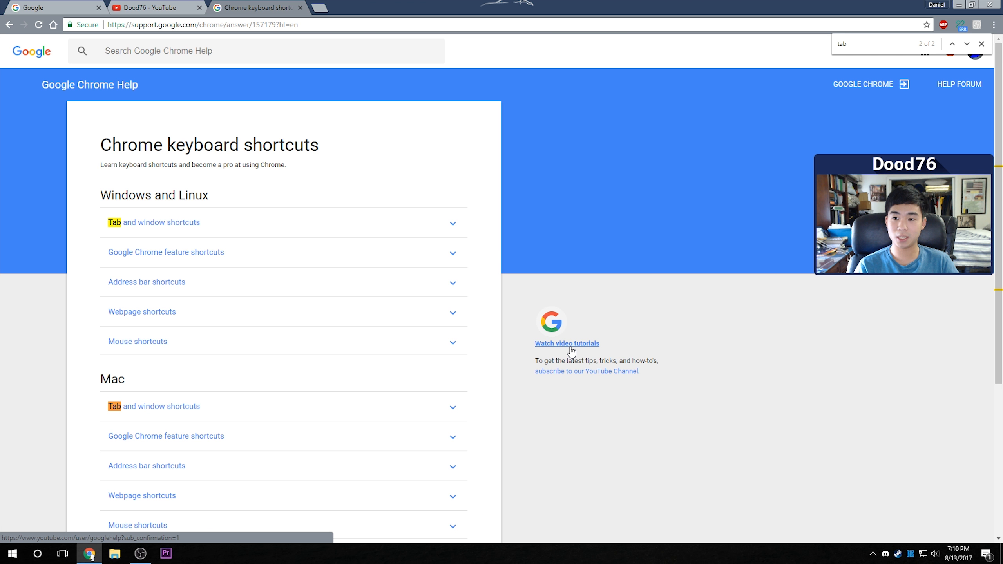
pyautogui.click(952, 44)
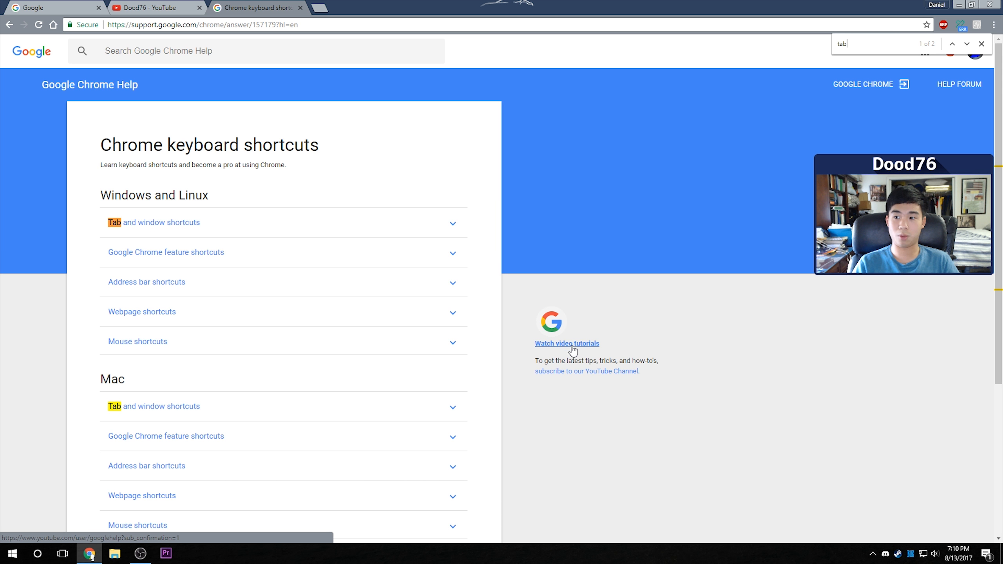
pyautogui.moveTo(863, 82)
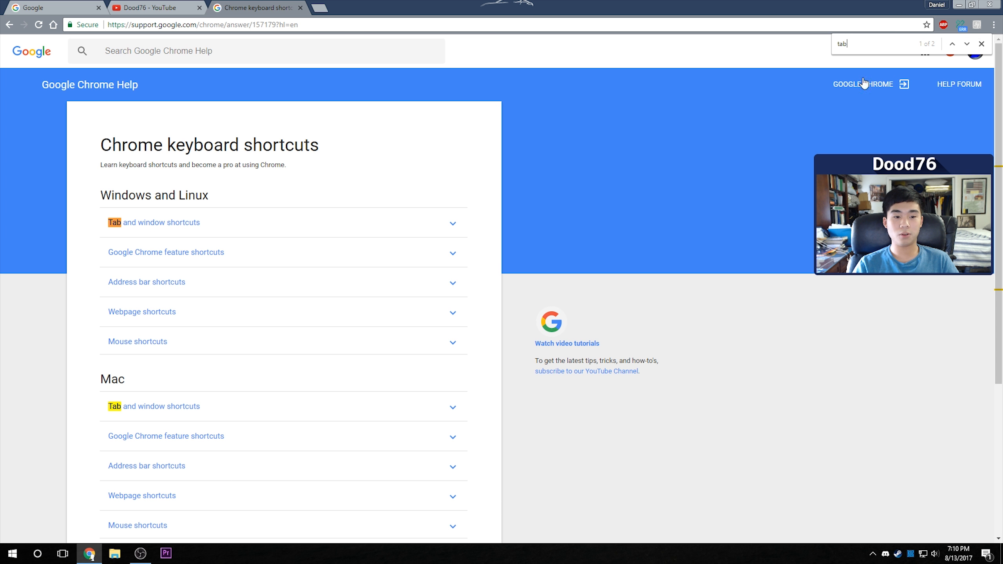
pyautogui.click(981, 44)
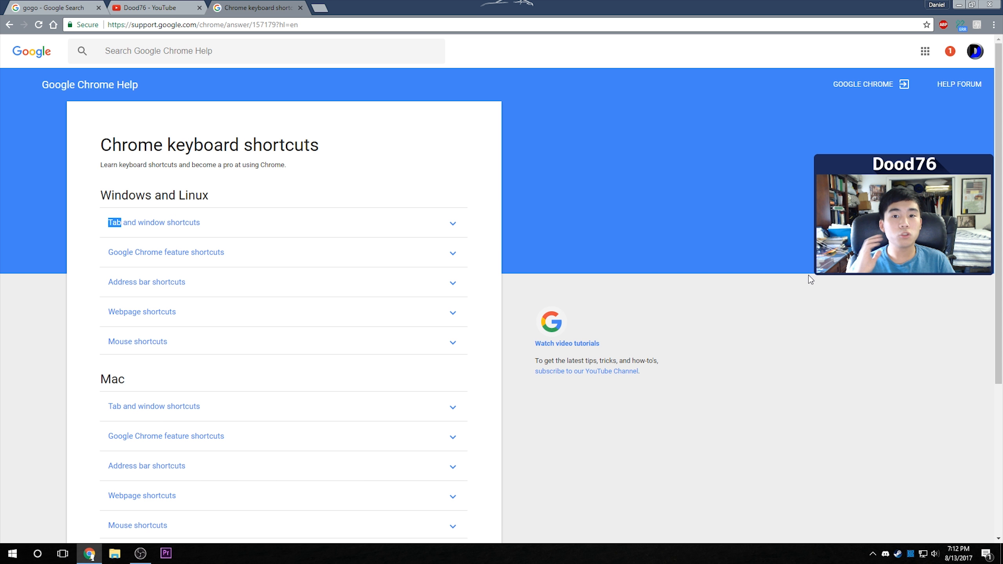
# Open the History and Downloads pages, then quit Chrome with Ctrl+Shift+Q.
pyautogui.press('ctrl+h')
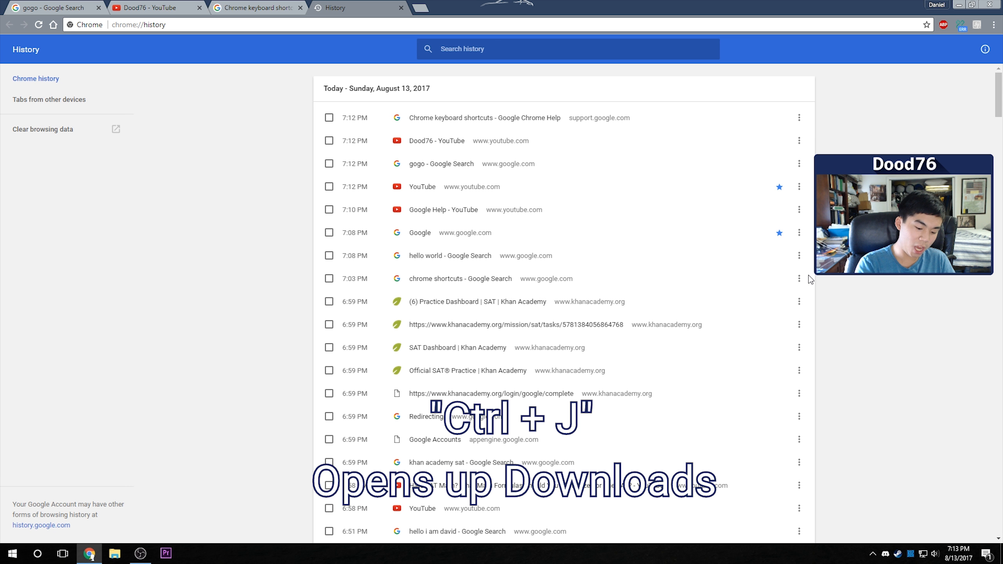
pyautogui.press('ctrl+j')
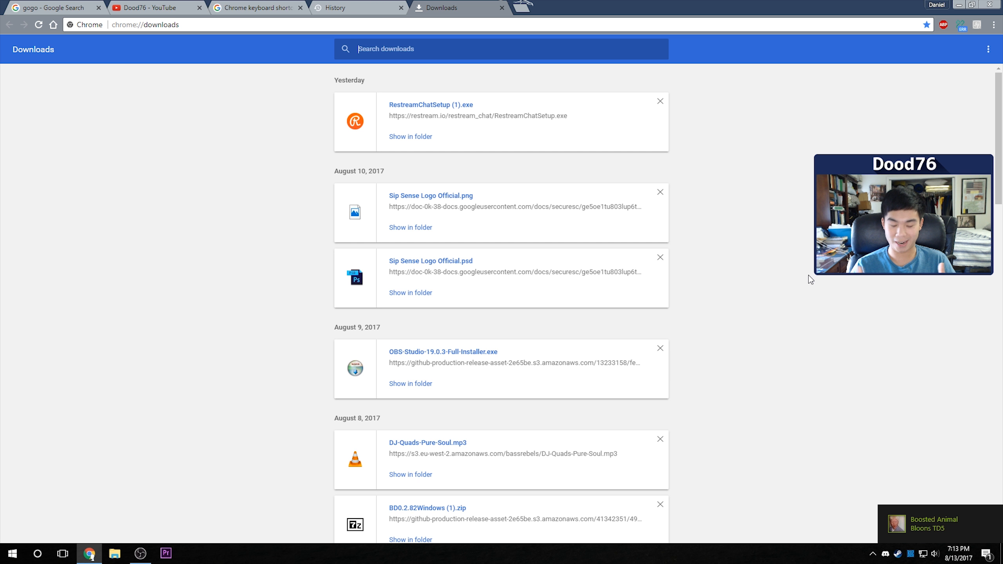
pyautogui.press('Ctrl+Shift+Q')
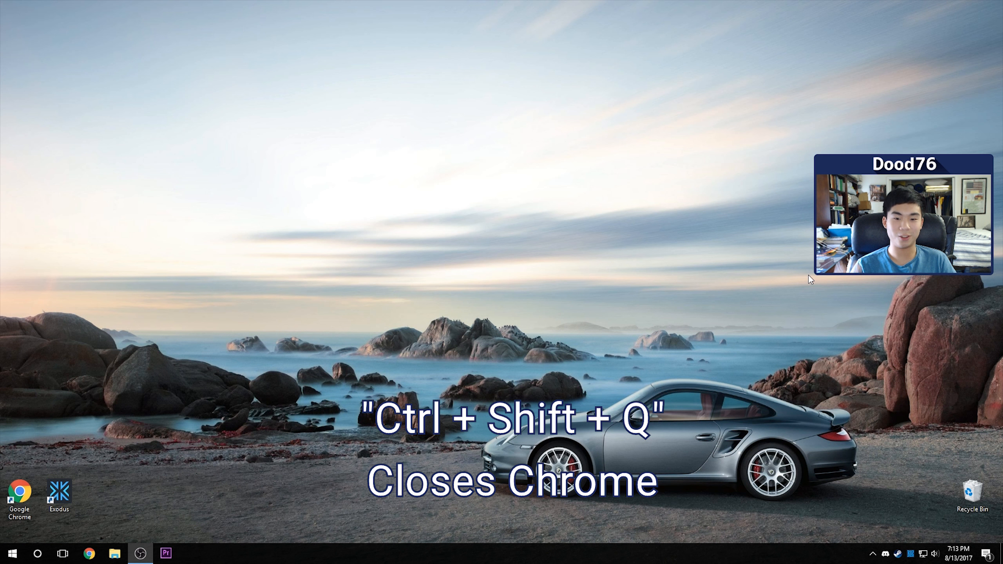